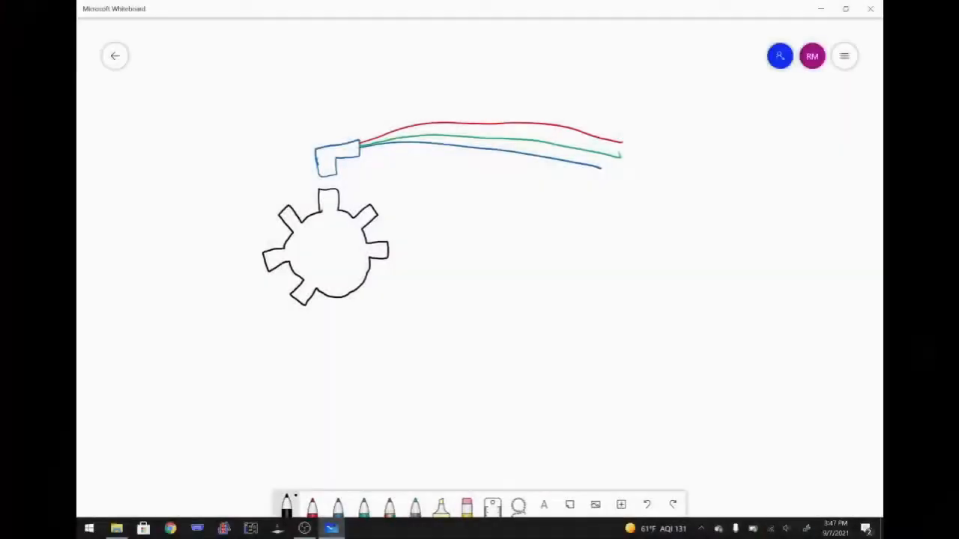
# Step: Handwrite 'sensor' above the sensor head, arrow the wheel and label it 'tone wheel' / 'reluctor' underlined
pyautogui.moveTo(322, 252); pyautogui.dragTo(329, 247)
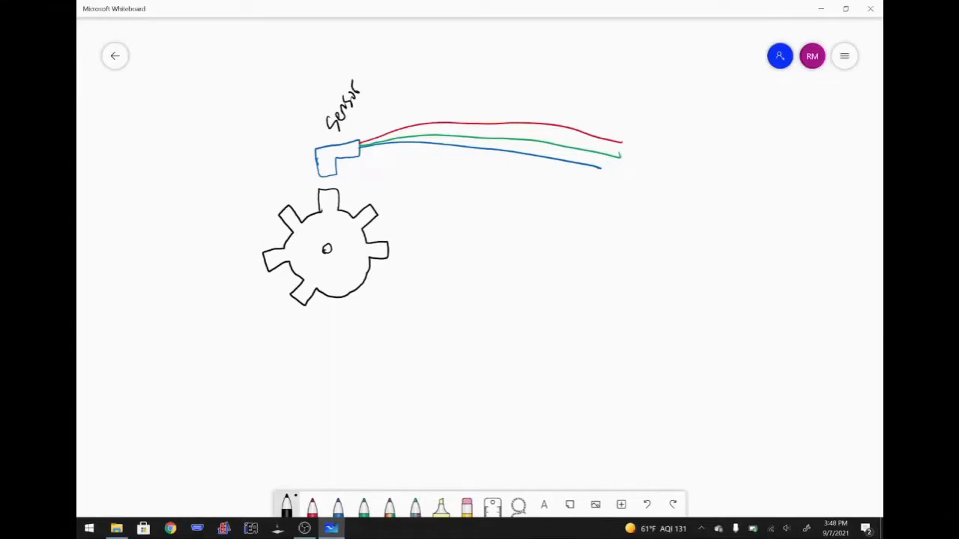
pyautogui.moveTo(300, 367); pyautogui.dragTo(309, 323)
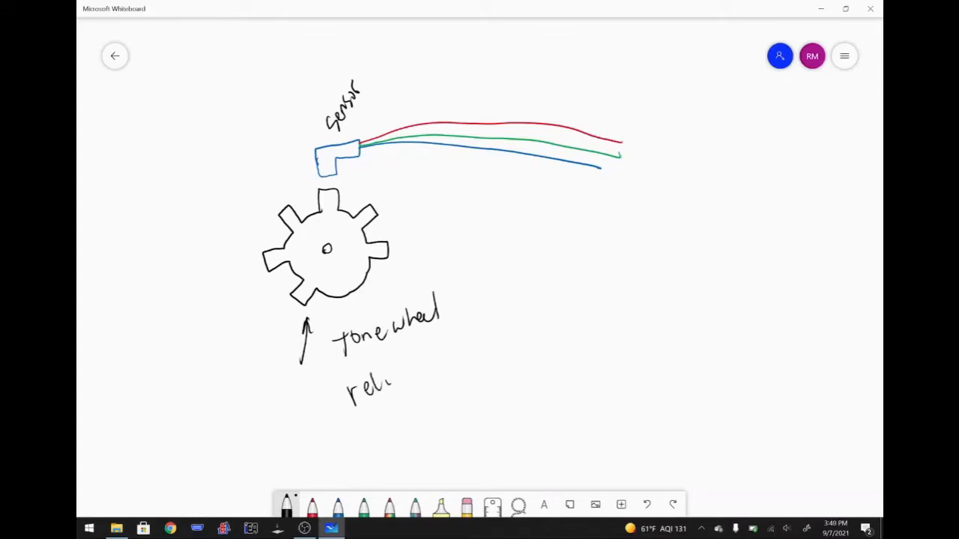
pyautogui.moveTo(389, 387); pyautogui.dragTo(432, 367)
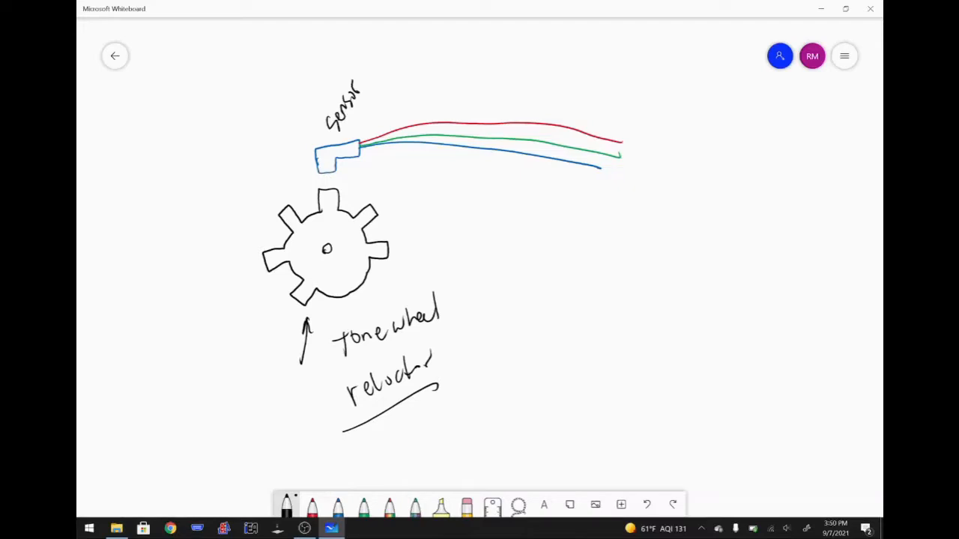
# Step: Circle the sensor, label the wires +, Signal, −, and sketch a square wave with a sine wave below it
pyautogui.click(292, 303)
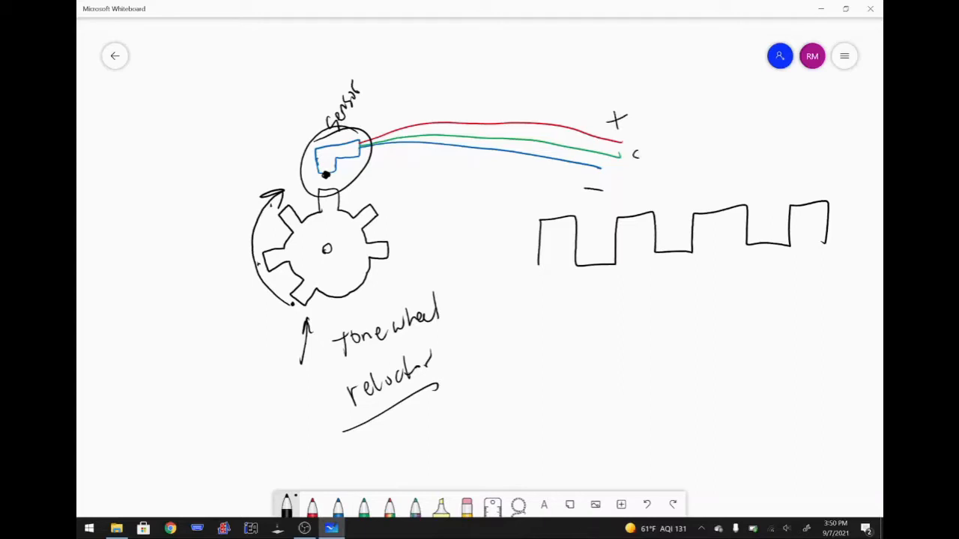
pyautogui.write('Signal')
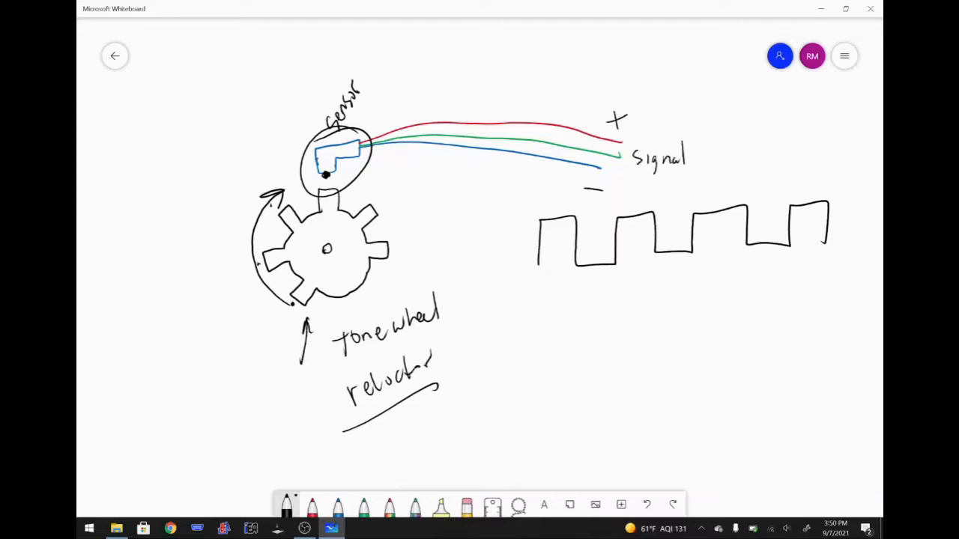
pyautogui.moveTo(502, 288); pyautogui.dragTo(536, 287)
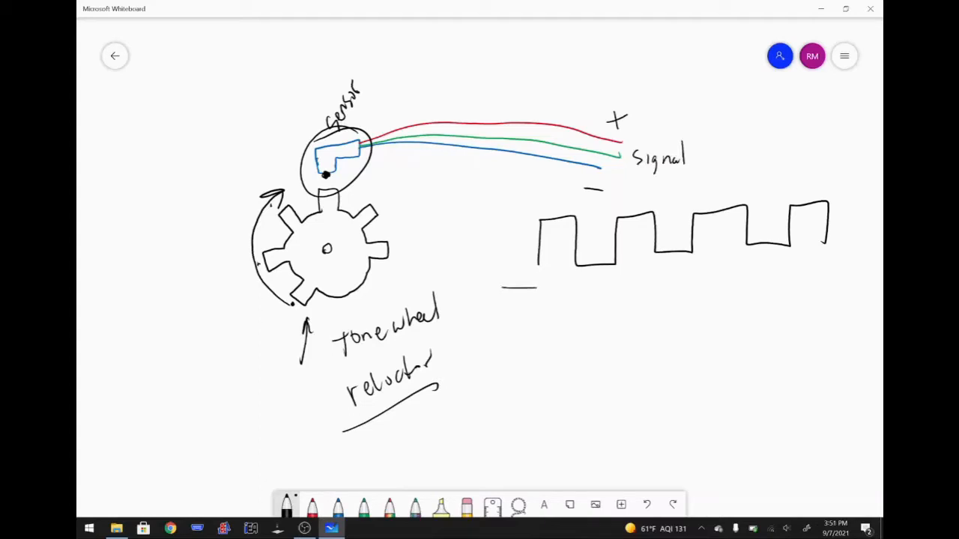
pyautogui.moveTo(510, 288); pyautogui.dragTo(824, 258)
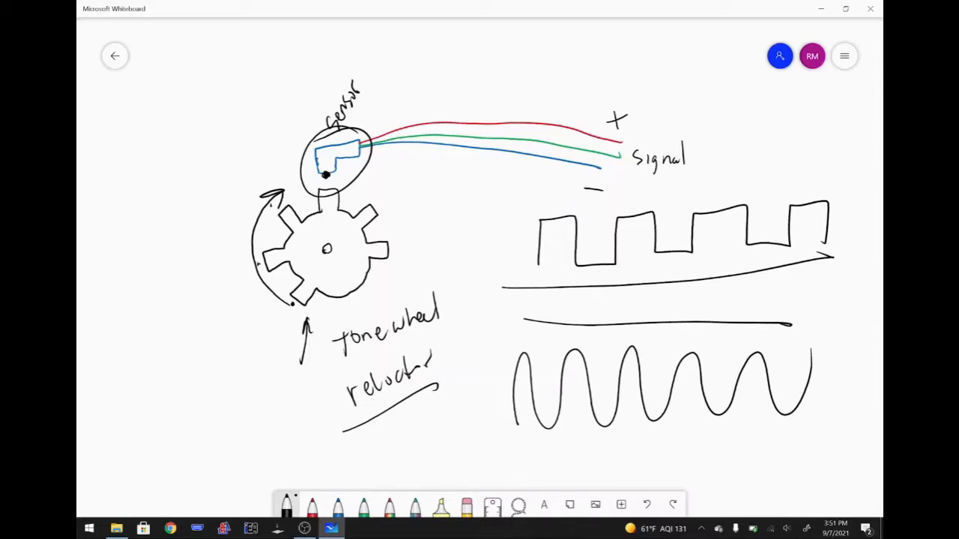
# Step: In red ink, trace the square and sine waves, add marks at the sensor head and a box labelled ECM
pyautogui.click(311, 503)
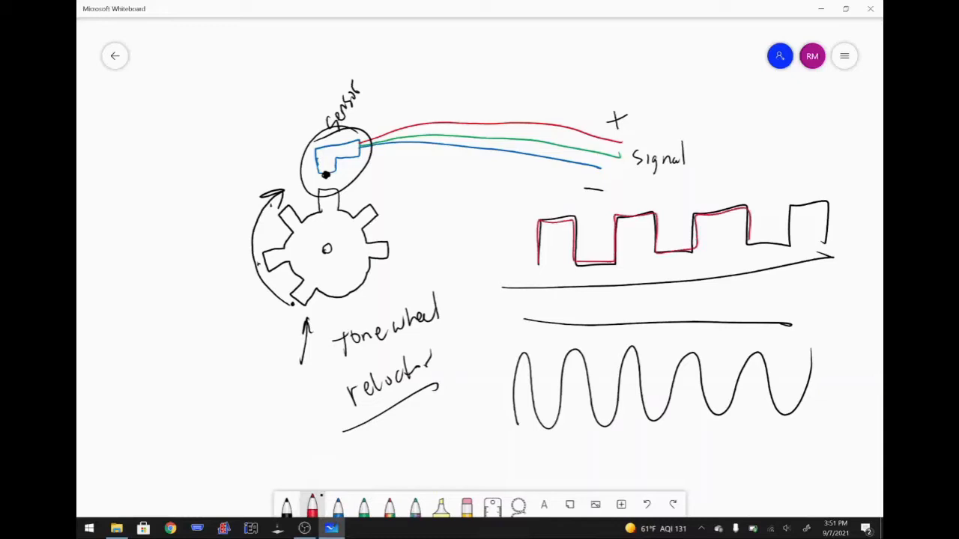
pyautogui.moveTo(288, 123); pyautogui.dragTo(322, 158)
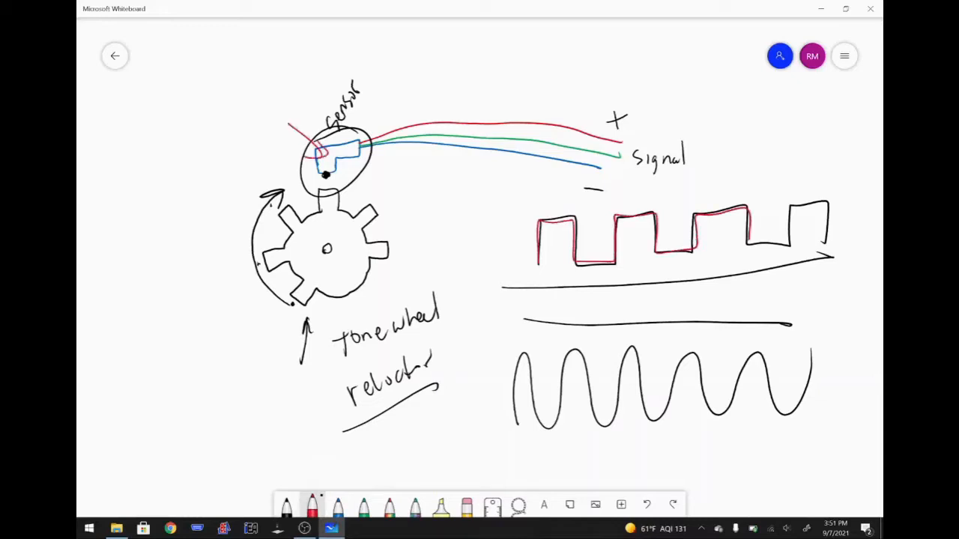
pyautogui.moveTo(239, 78); pyautogui.dragTo(272, 132)
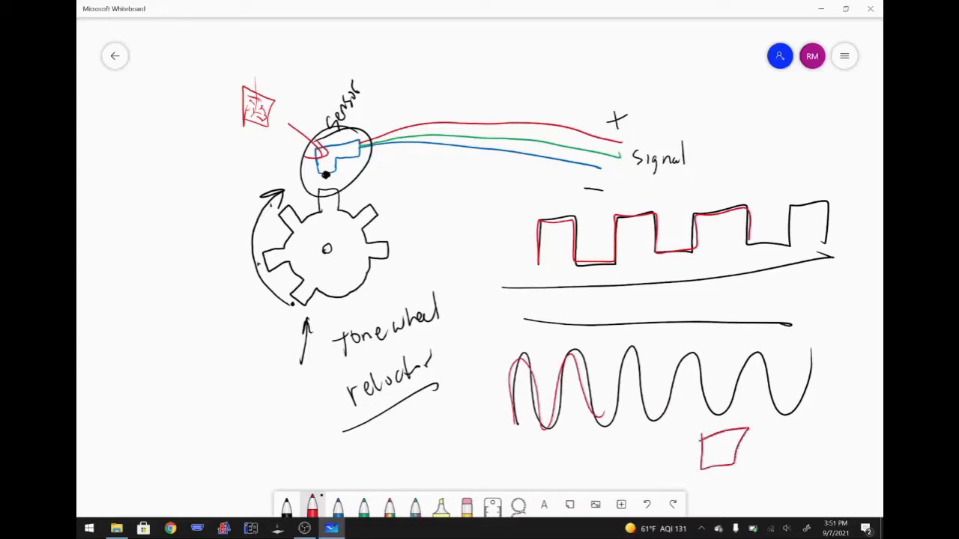
pyautogui.write('5cm')
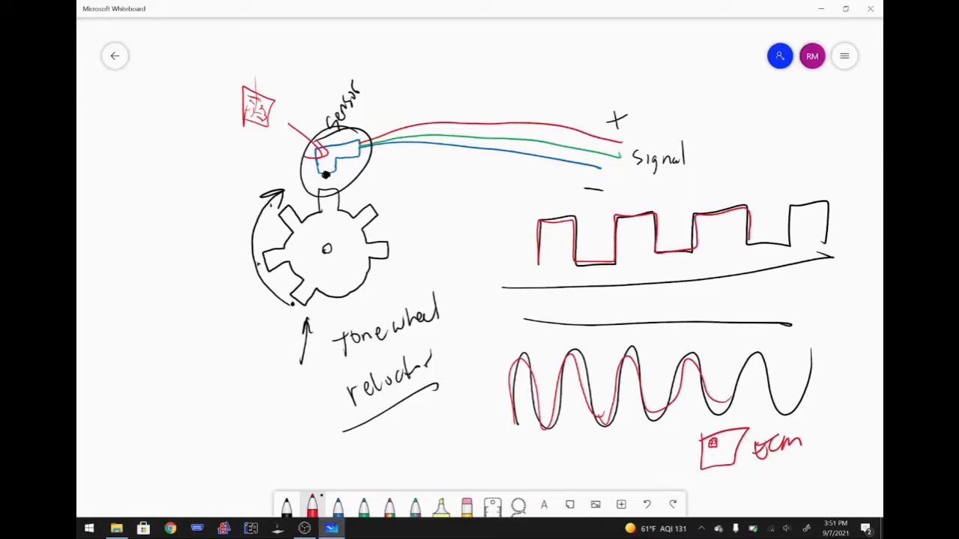
pyautogui.moveTo(387, 183); pyautogui.dragTo(397, 281)
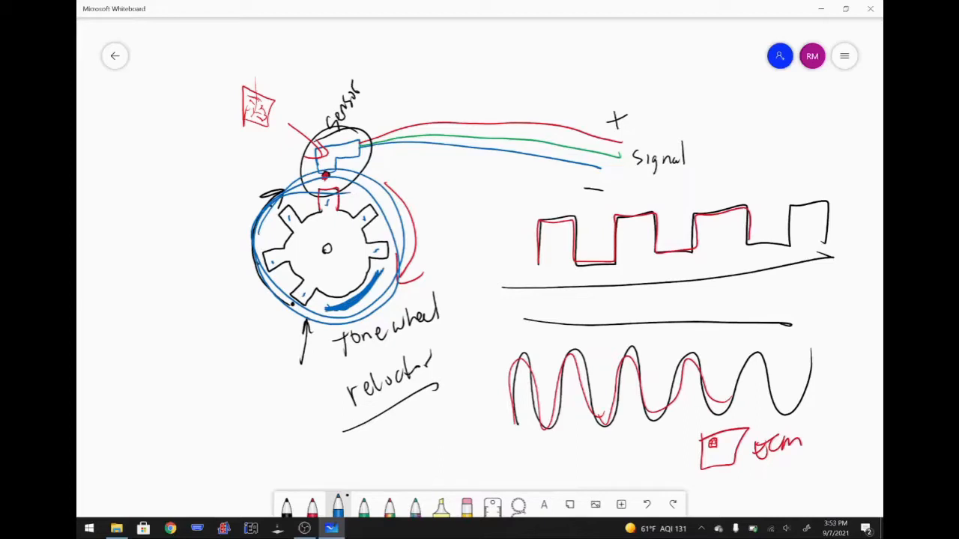
# Step: In green ink, mark and thicken the air gap between the sensor tip and the wheel tooth
pyautogui.click(363, 507)
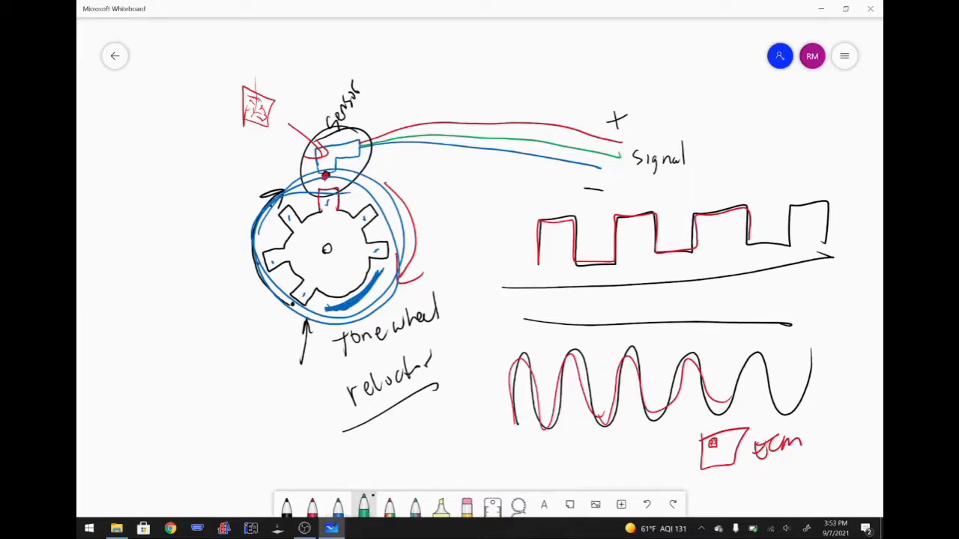
pyautogui.moveTo(330, 157); pyautogui.dragTo(329, 198)
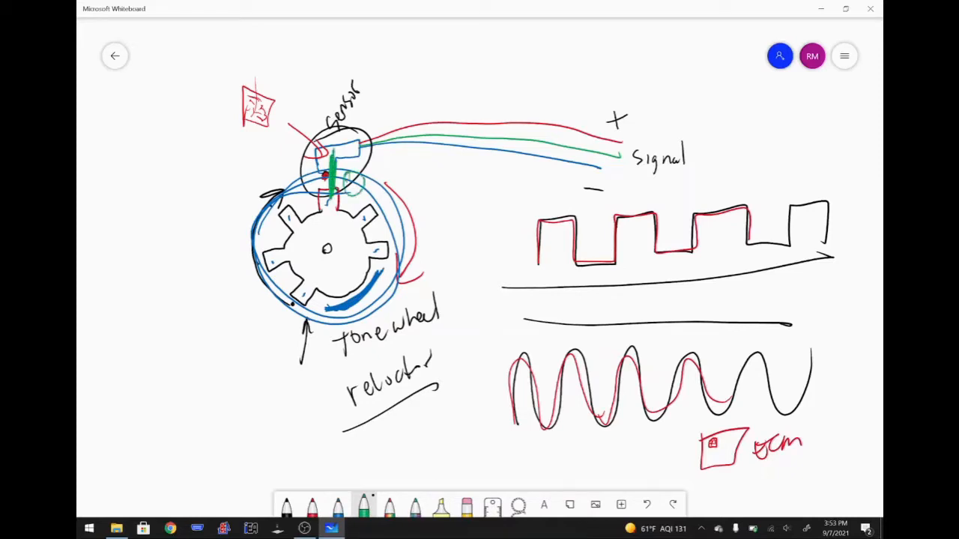
pyautogui.moveTo(352, 292); pyautogui.dragTo(386, 322)
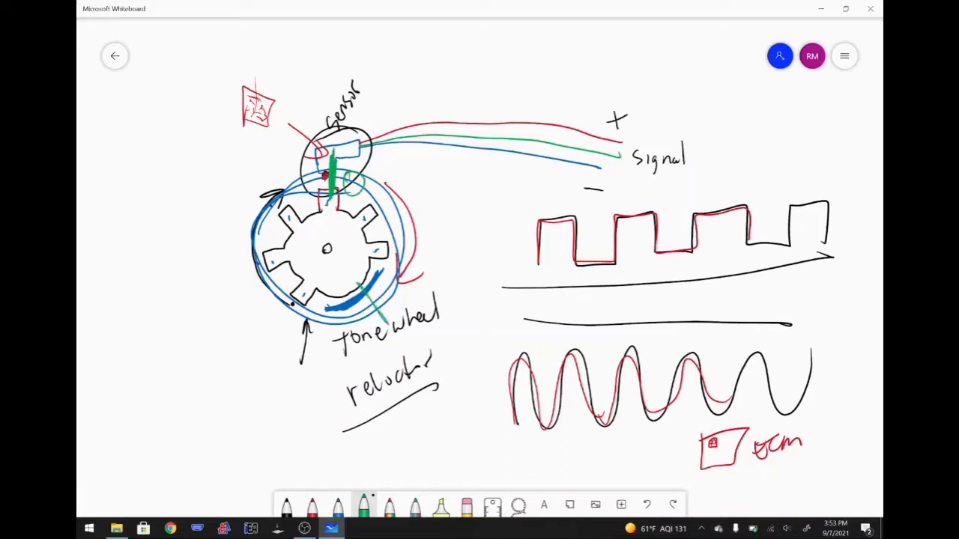
pyautogui.moveTo(352, 282); pyautogui.dragTo(382, 307)
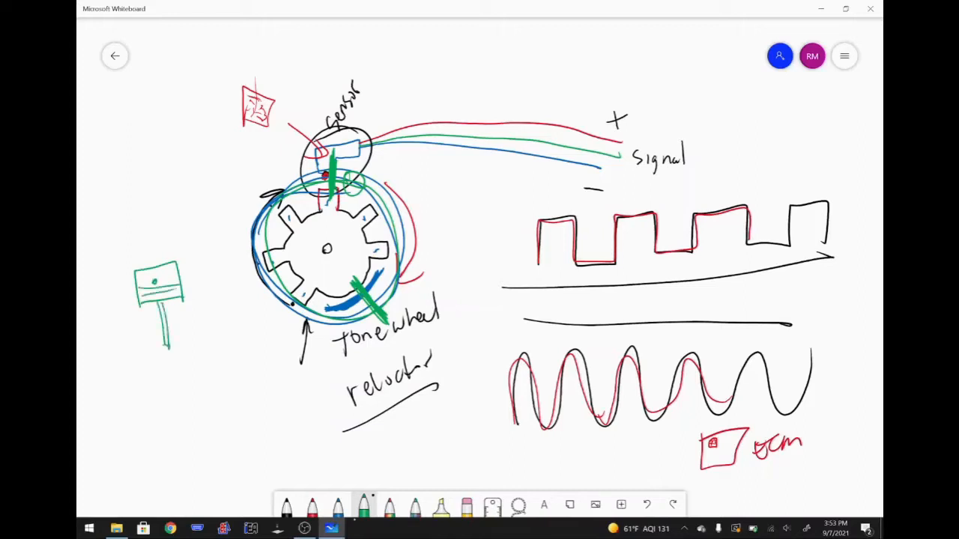
# Step: Sketch a green piston, connecting rod and crankshaft circle left of the tone wheel
pyautogui.moveTo(165, 348); pyautogui.dragTo(172, 364)
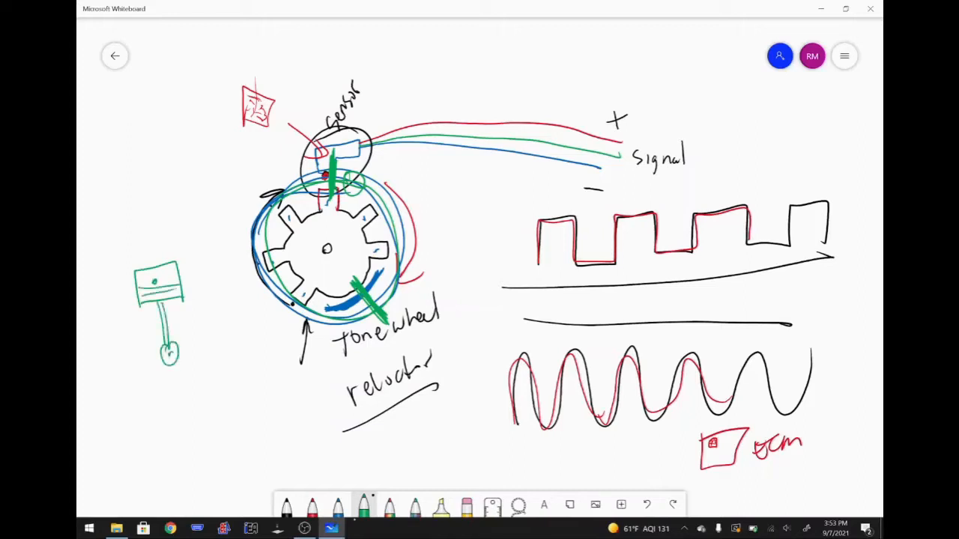
pyautogui.moveTo(116, 210); pyautogui.dragTo(217, 382)
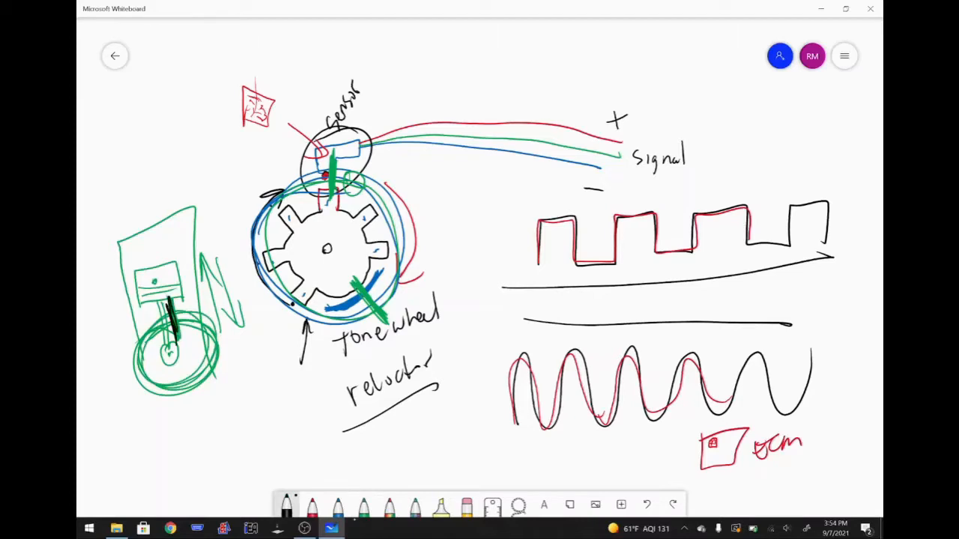
pyautogui.moveTo(183, 368); pyautogui.dragTo(223, 390)
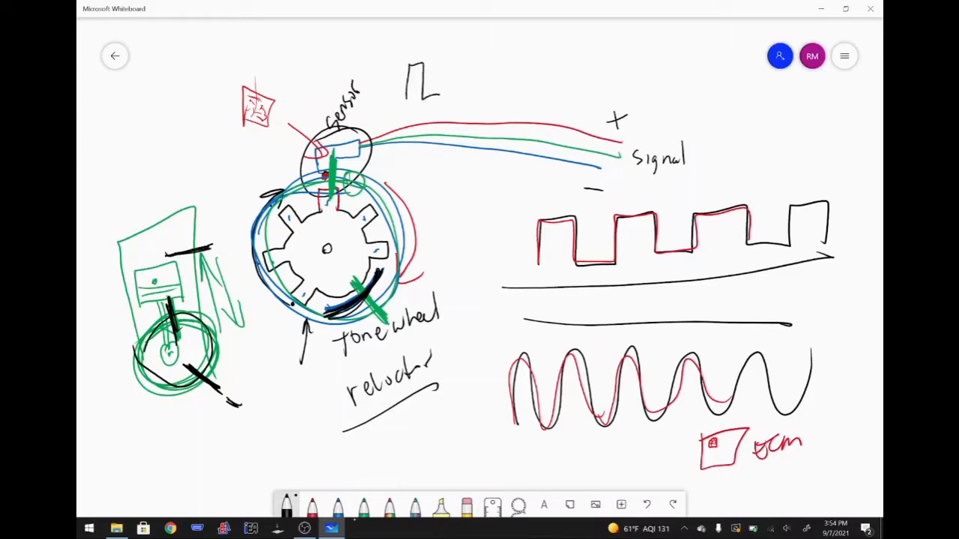
# Step: Draw a square pulse train above the wires with a missing-tooth gap marked by vertical lines
pyautogui.moveTo(419, 83); pyautogui.dragTo(517, 82)
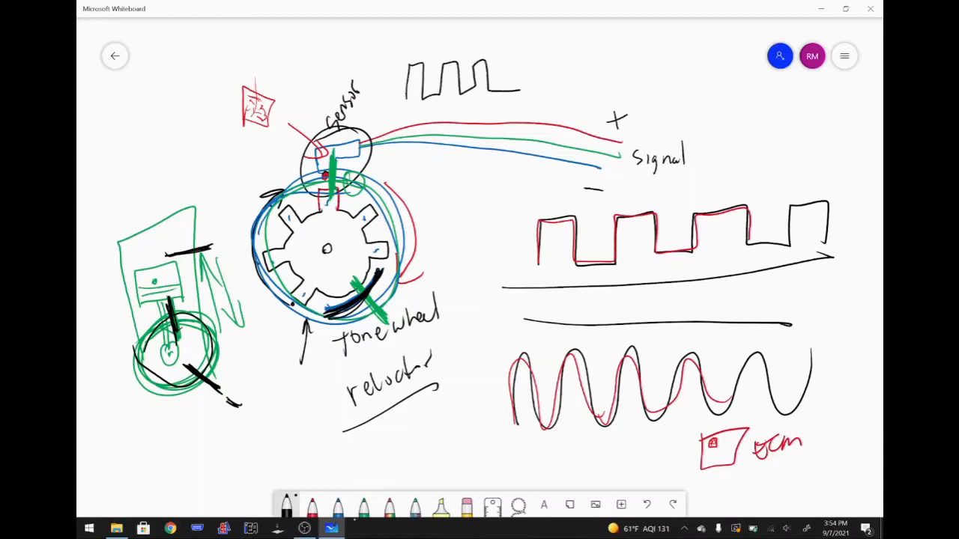
pyautogui.moveTo(517, 89); pyautogui.dragTo(585, 67)
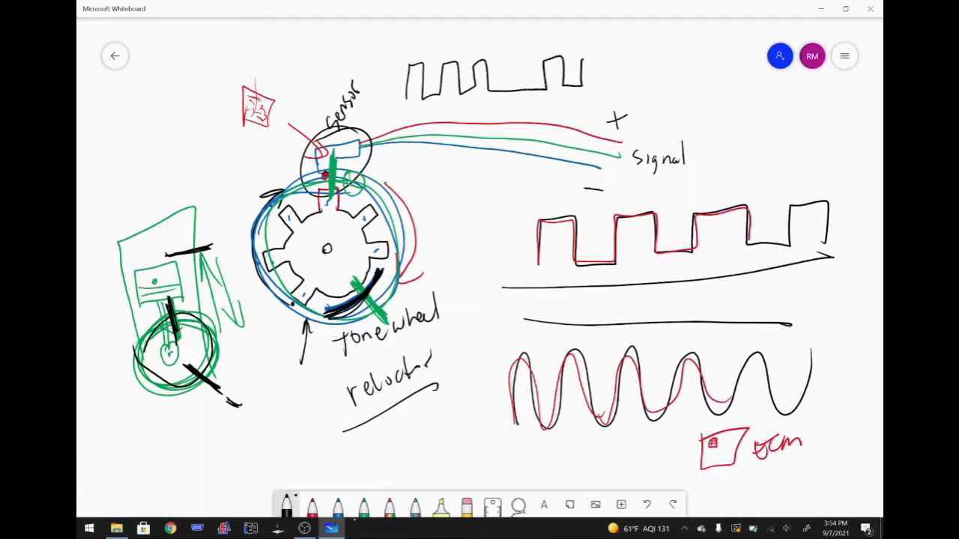
pyautogui.moveTo(592, 82); pyautogui.dragTo(682, 83)
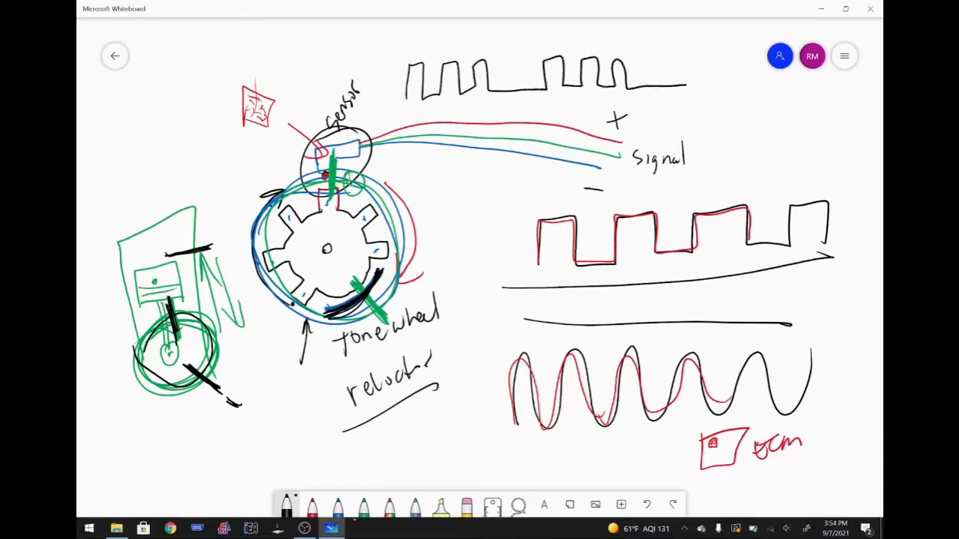
pyautogui.moveTo(537, 42); pyautogui.dragTo(537, 132)
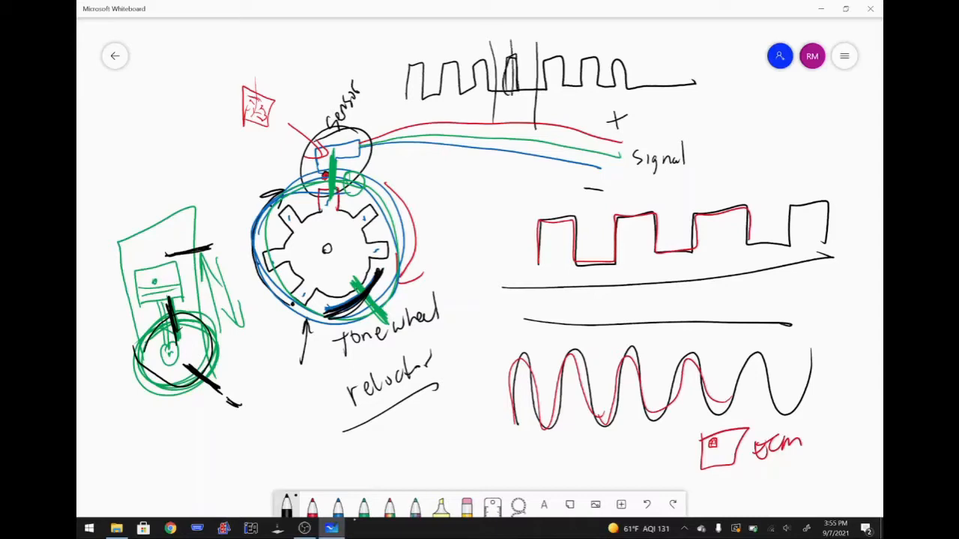
pyautogui.moveTo(513, 42); pyautogui.dragTo(513, 113)
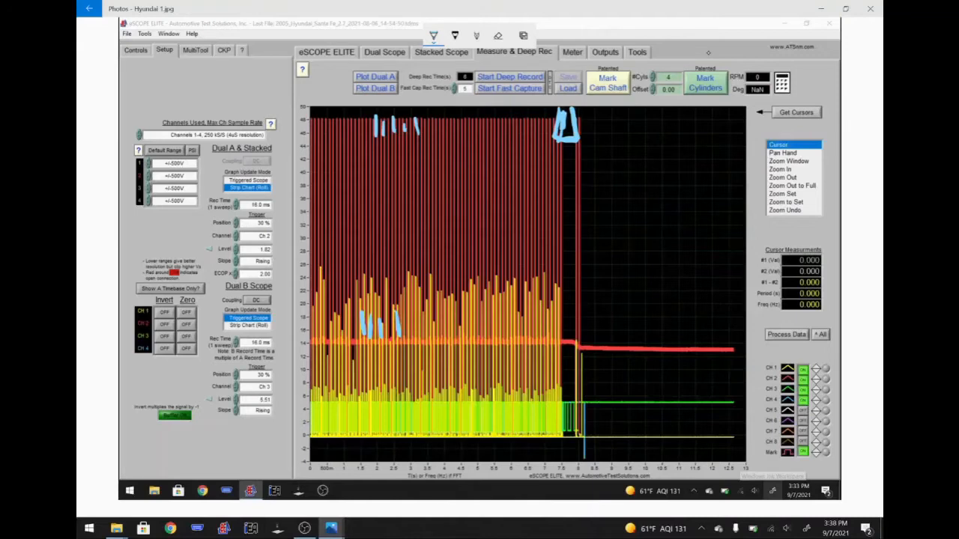
pyautogui.moveTo(576, 228)
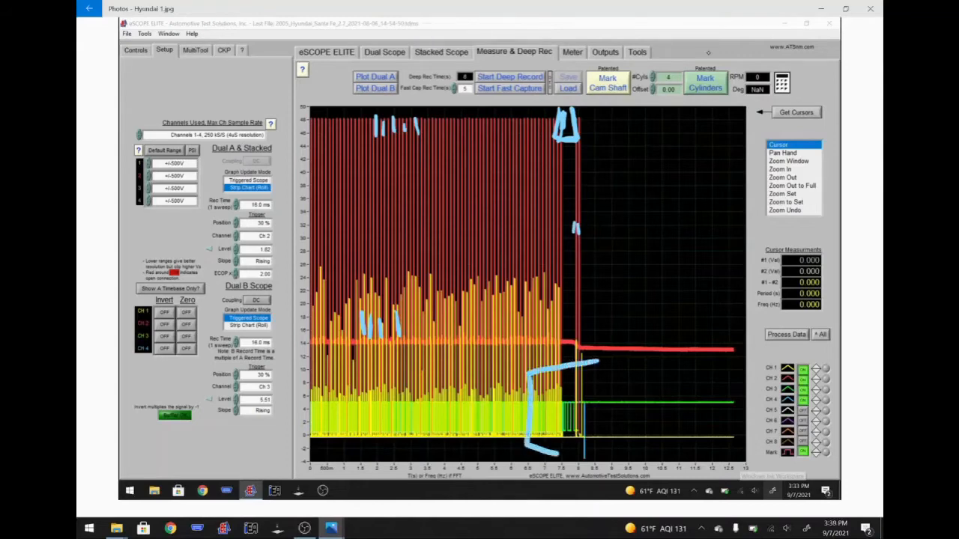
# Step: Advance to the second scope screenshot and draw a blue marker on its waveform
pyautogui.click(788, 162)
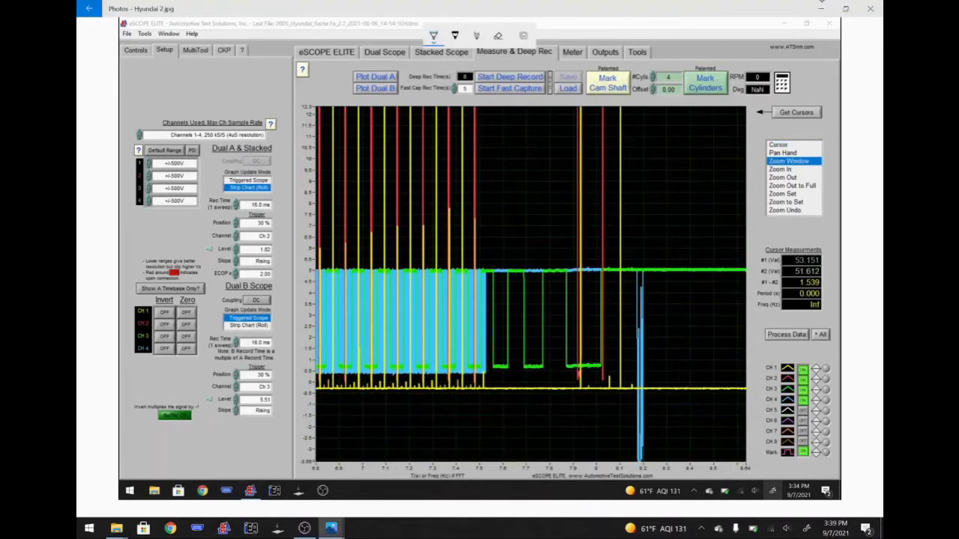
pyautogui.moveTo(477, 120); pyautogui.dragTo(473, 197)
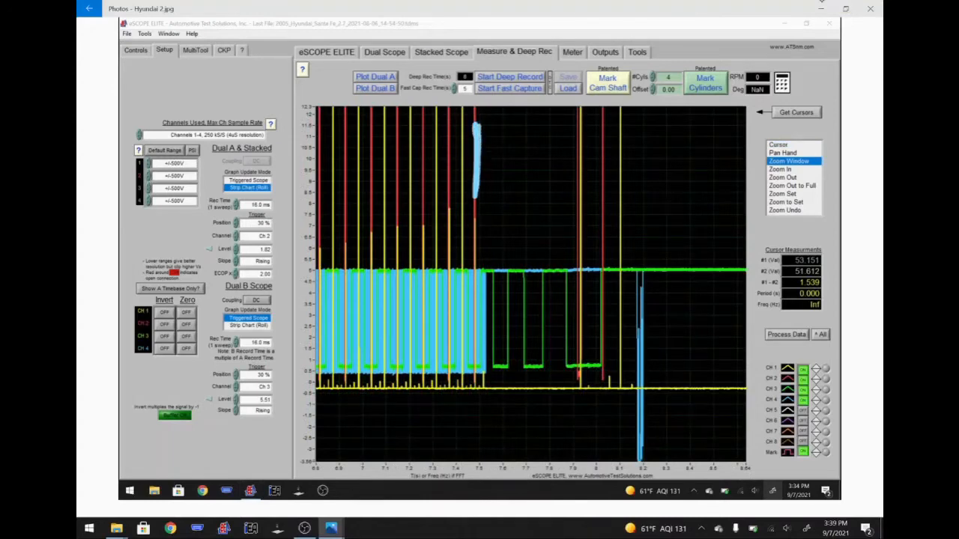